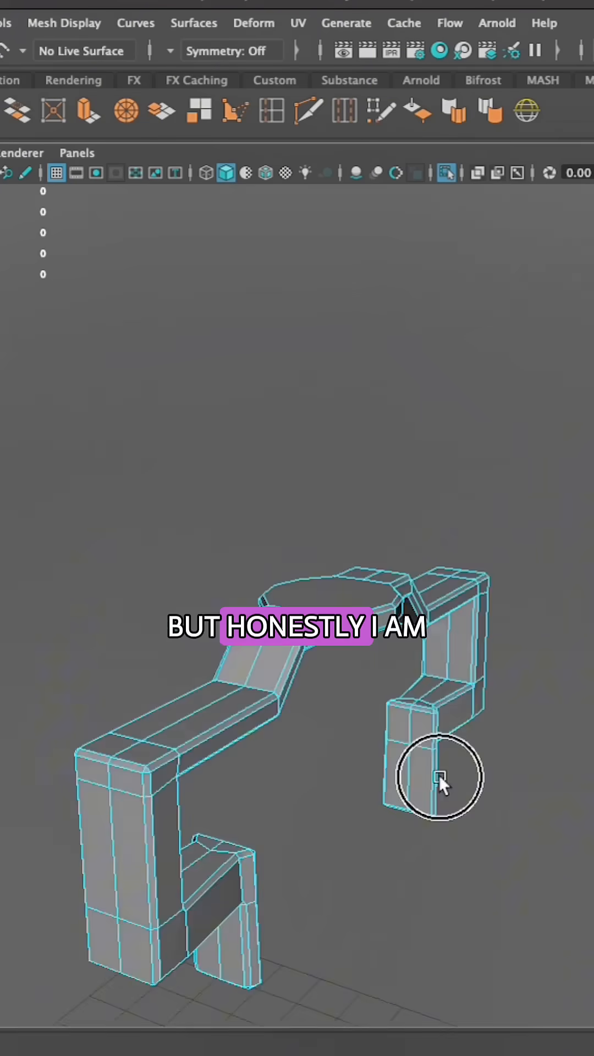
Switch the viewport to Front View to see the ring piece straight on
{"action": "left_click", "coordinate": [230, 51]}
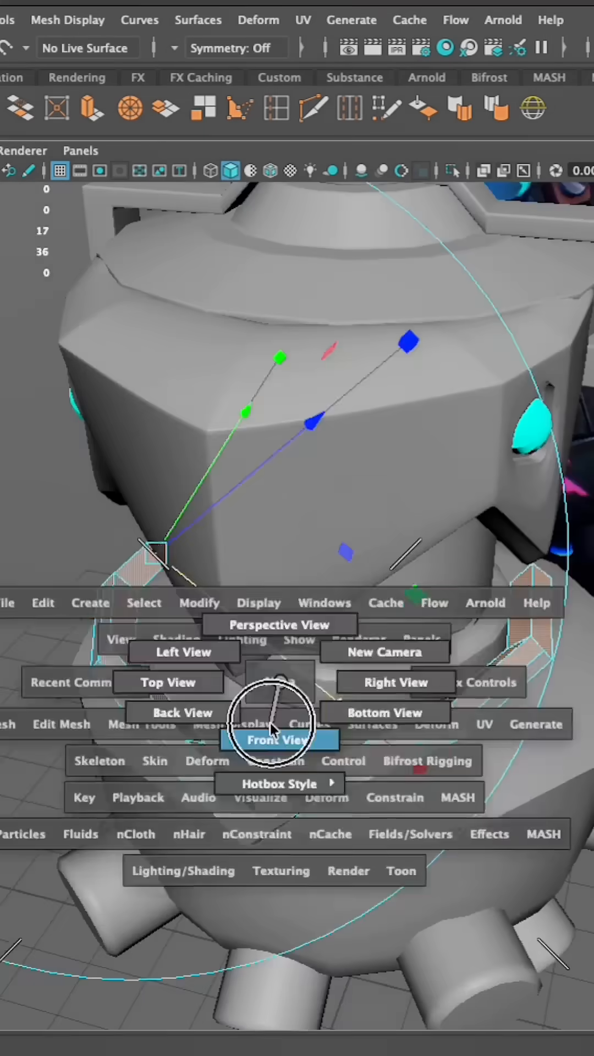
{"action": "left_click", "coordinate": [278, 739]}
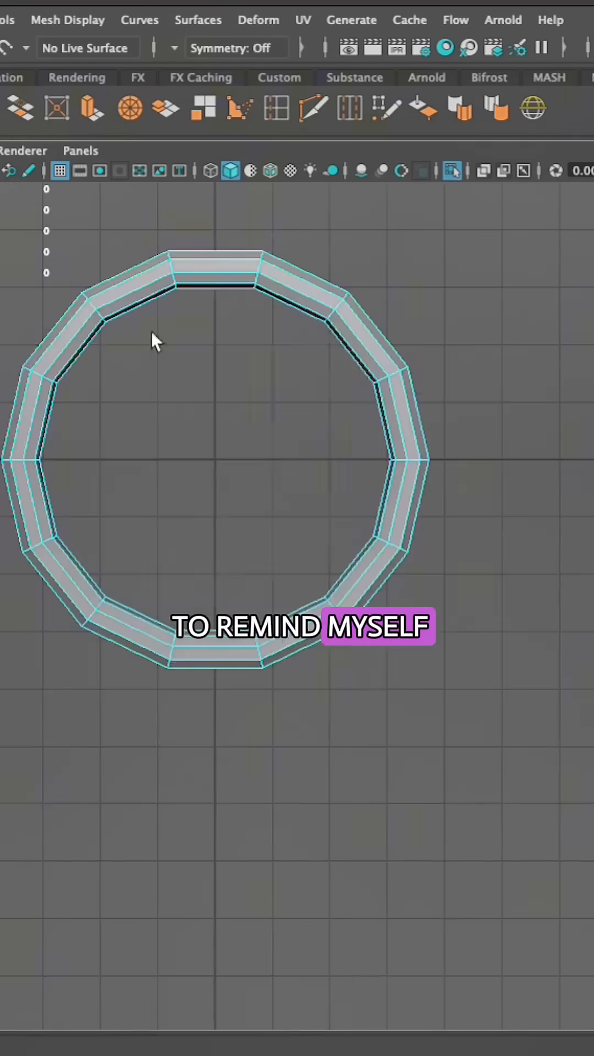